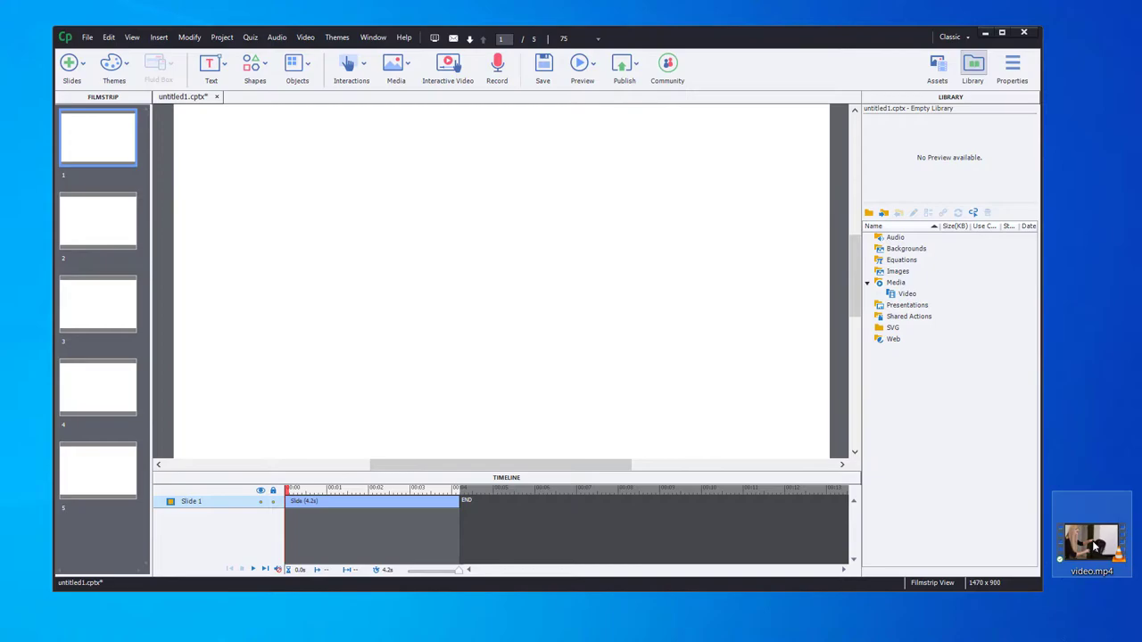
- Drag video.mp4 from the desktop and drop it onto the stage of slide 1
{"action": "left_click_drag", "start_coordinate": [1091, 539], "coordinate": [676, 373]}
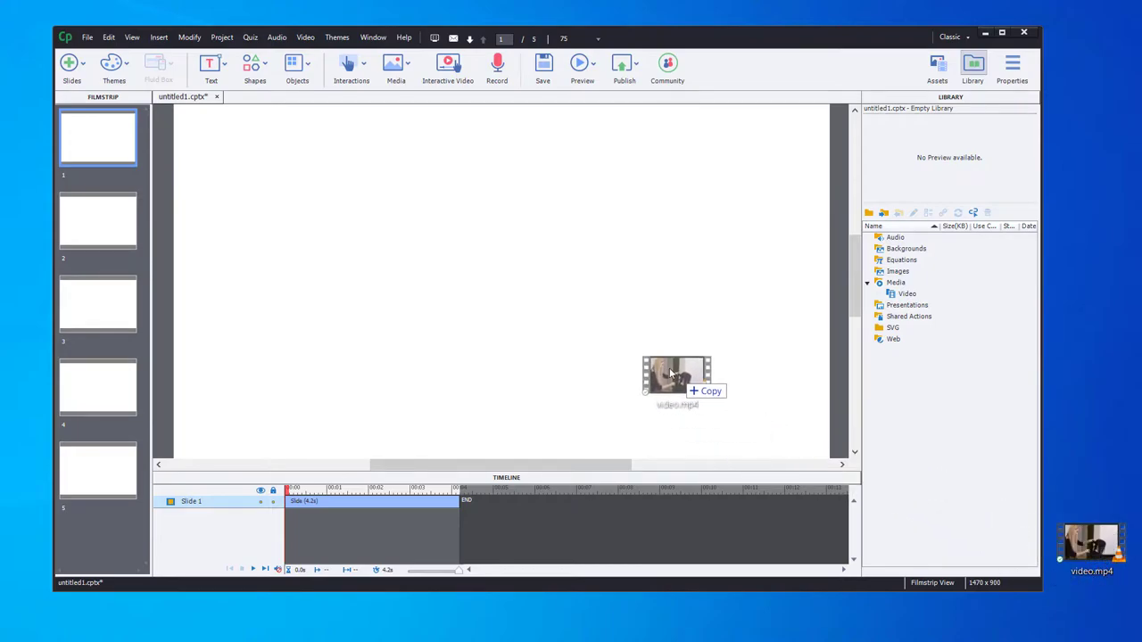
{"action": "left_click_drag", "start_coordinate": [676, 374], "coordinate": [414, 271]}
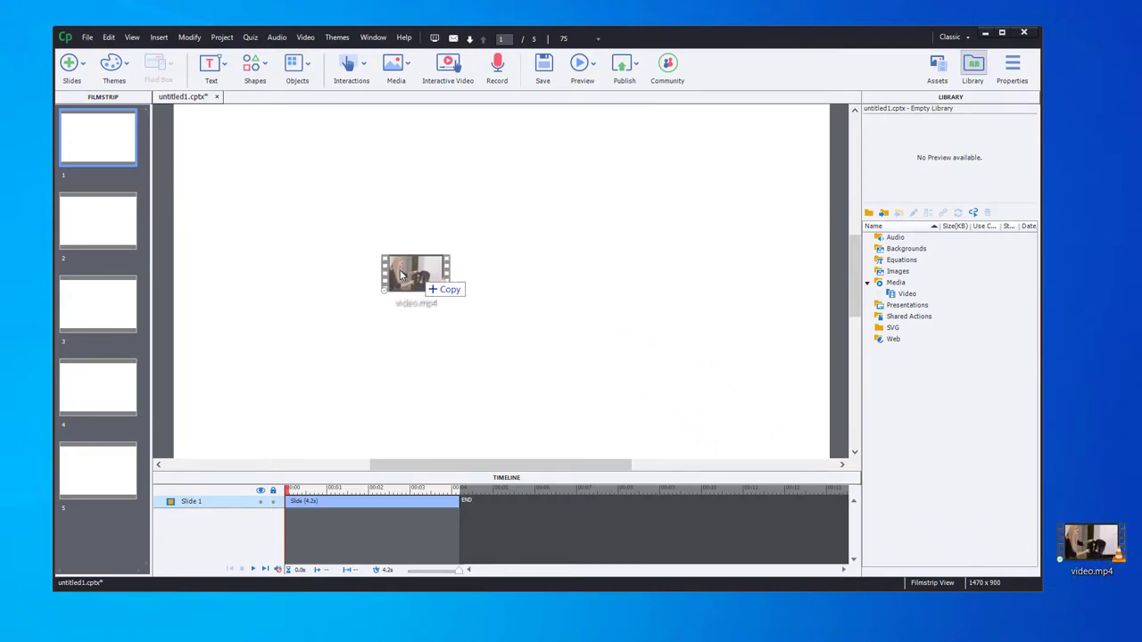
{"action": "left_click_drag", "start_coordinate": [414, 275], "coordinate": [419, 355]}
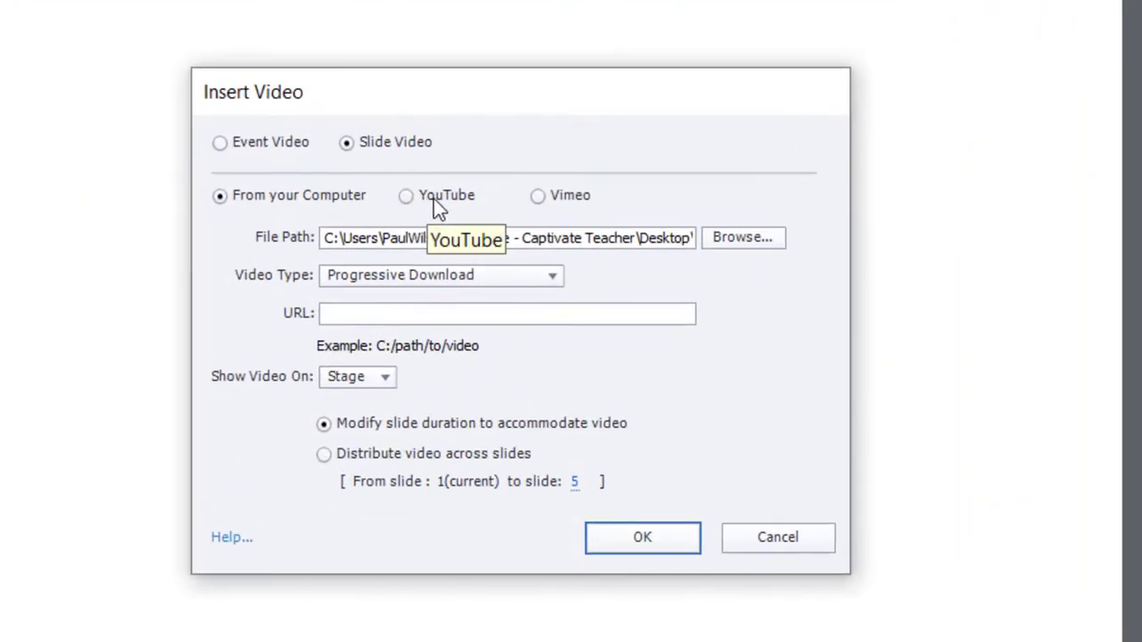
{"action": "mouse_move", "coordinate": [366, 152]}
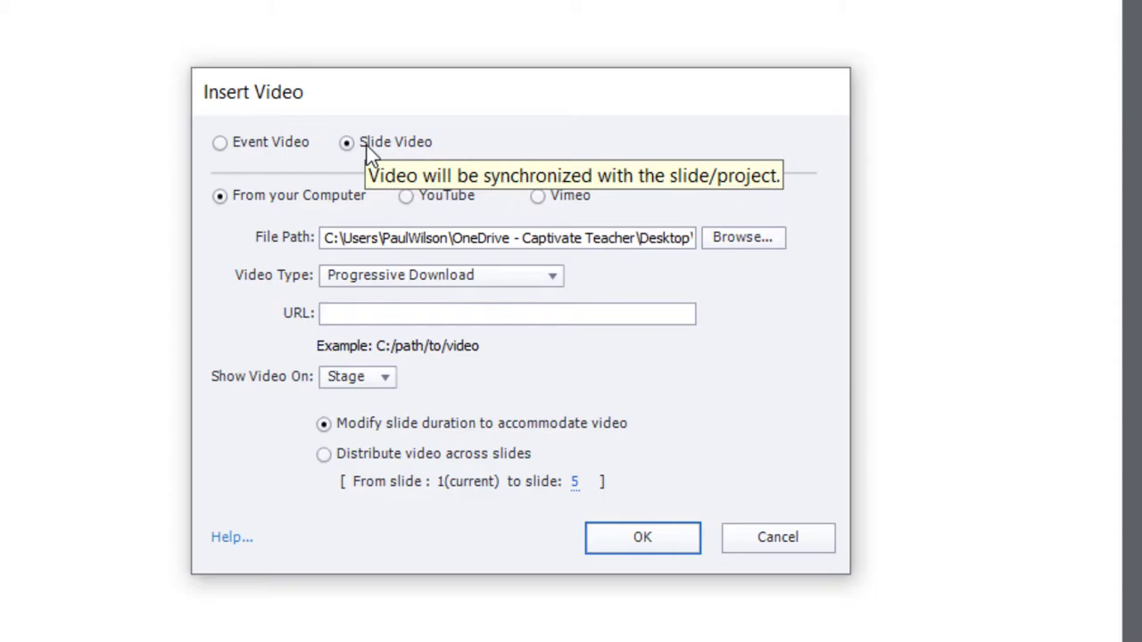
- Insert as Slide Video distributed across slides 1 to 5 and confirm the dialog
{"action": "left_click", "coordinate": [220, 143]}
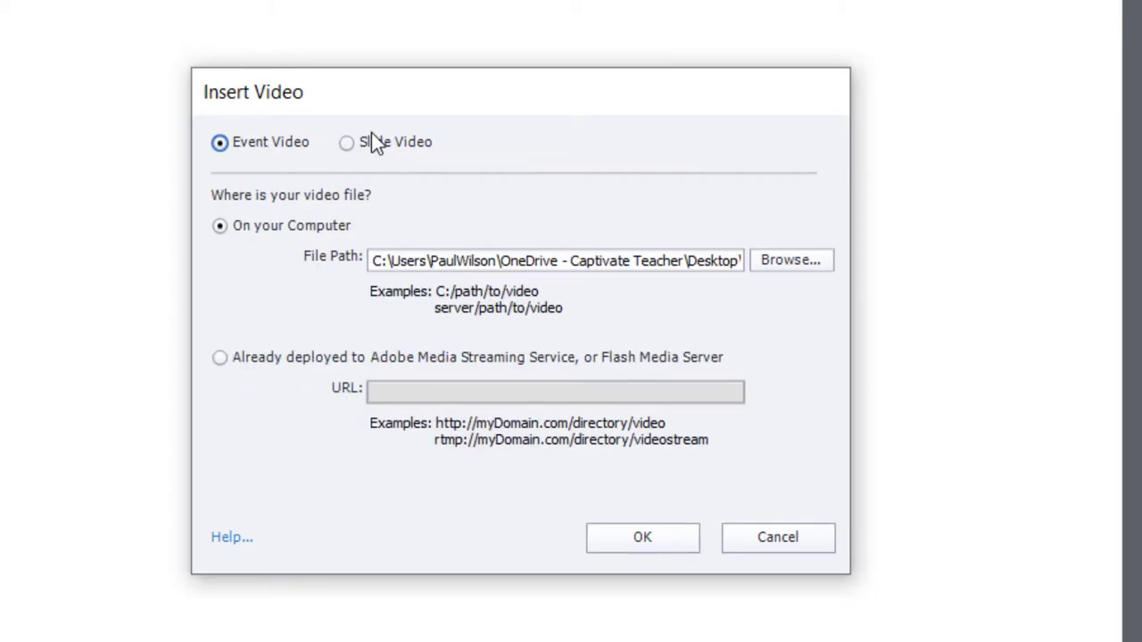
{"action": "left_click", "coordinate": [346, 143]}
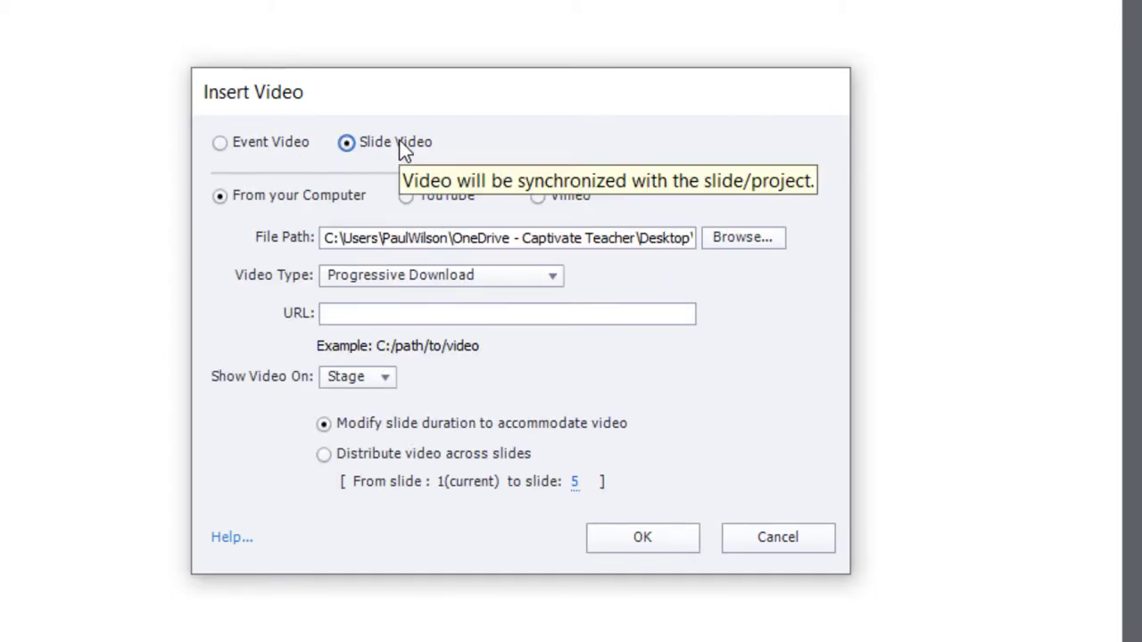
{"action": "mouse_move", "coordinate": [348, 497]}
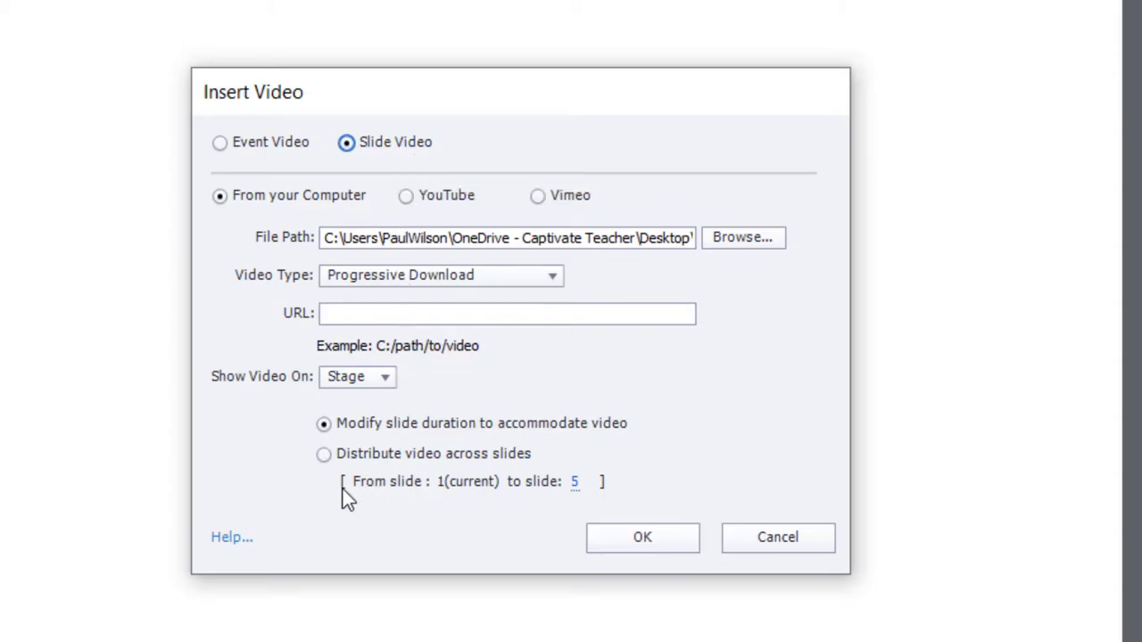
{"action": "left_click", "coordinate": [322, 453]}
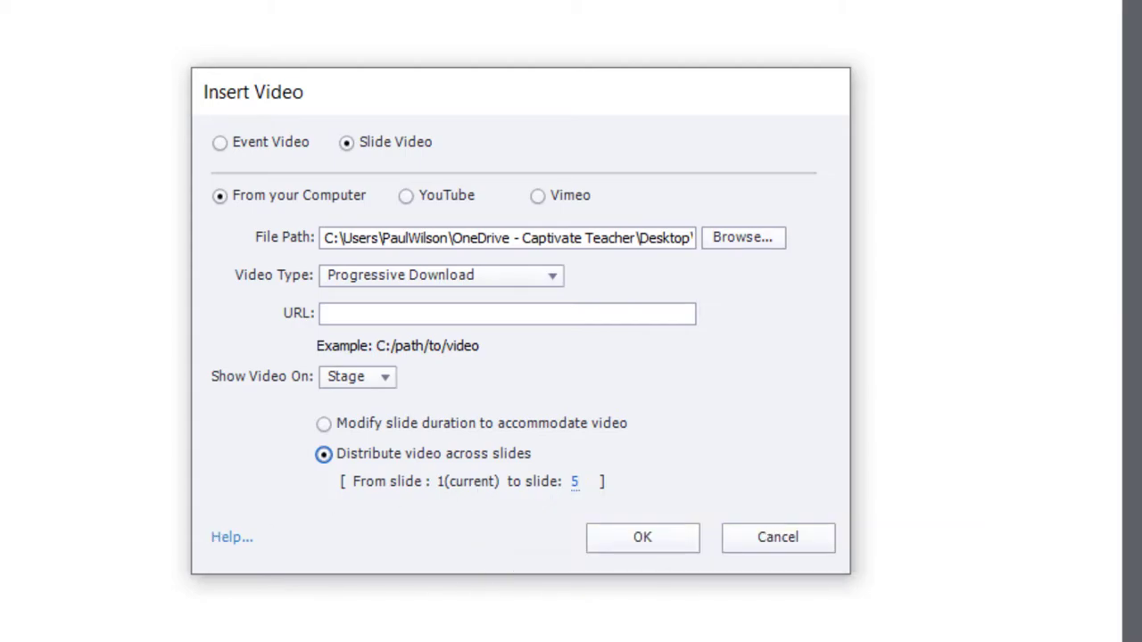
{"action": "mouse_move", "coordinate": [574, 482]}
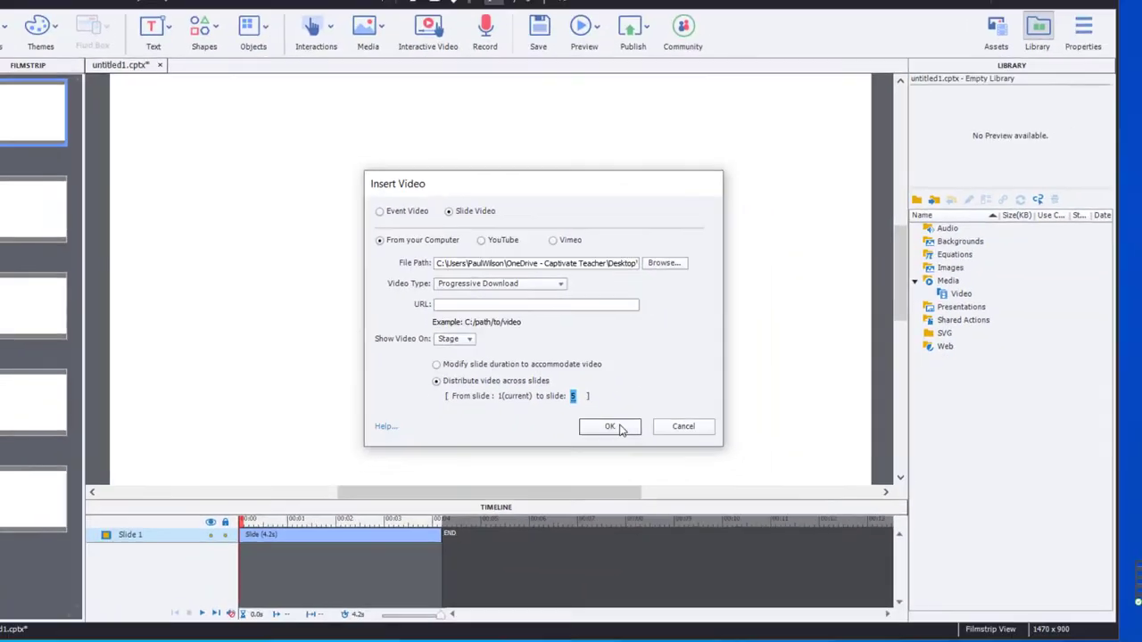
{"action": "left_click", "coordinate": [610, 426]}
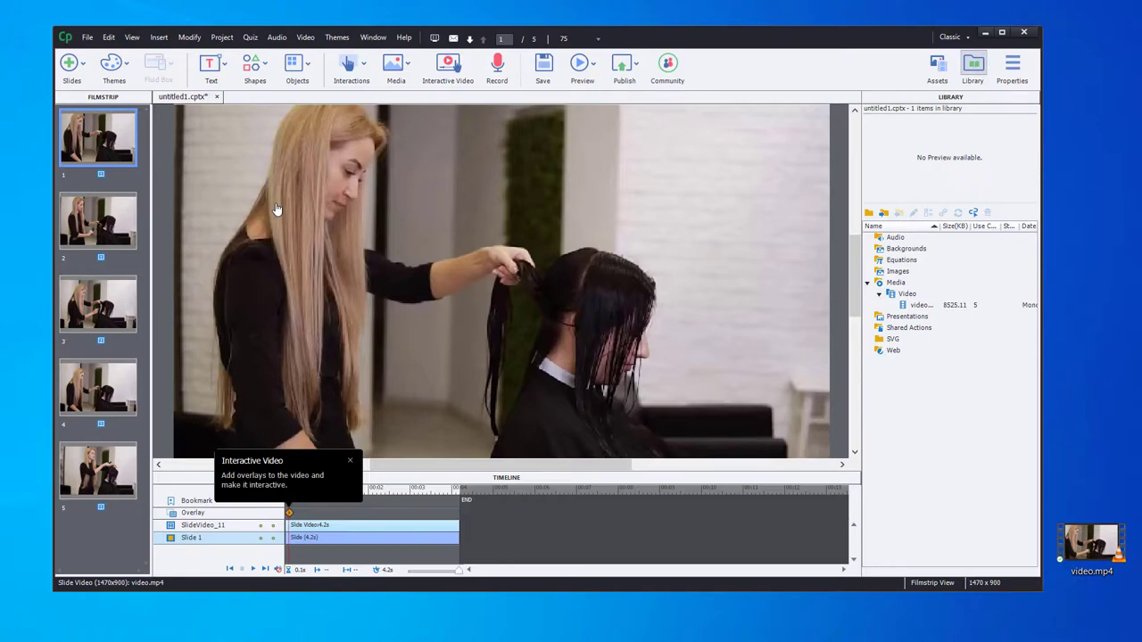
{"action": "mouse_move", "coordinate": [490, 210]}
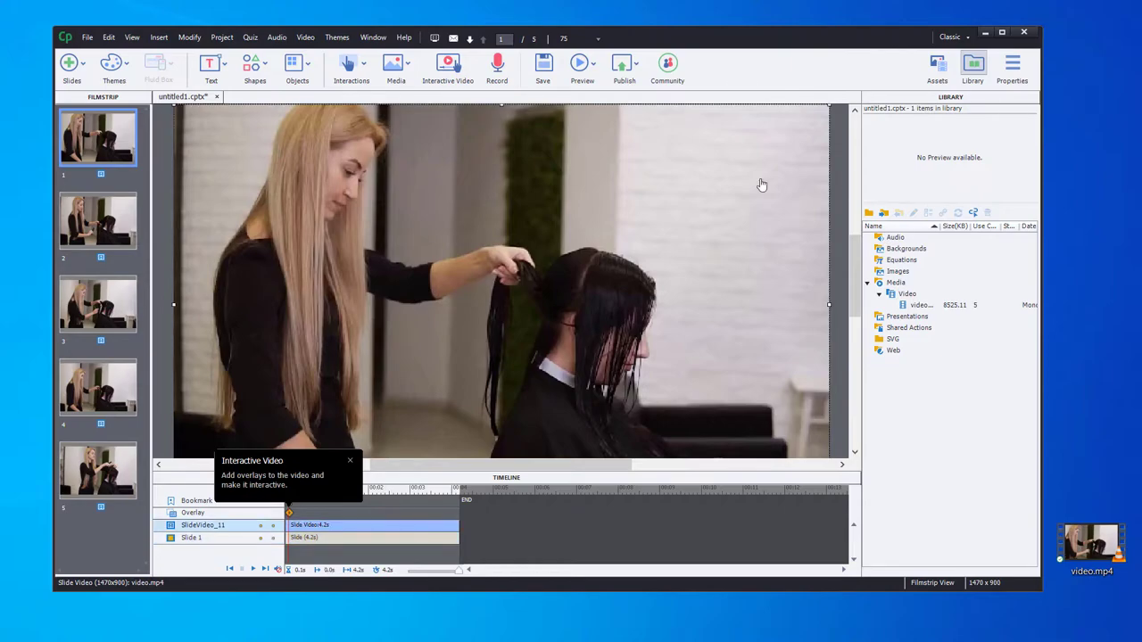
- Show the slide video's properties and bring up its Edit Video Timing editor
{"action": "left_click", "coordinate": [1014, 68]}
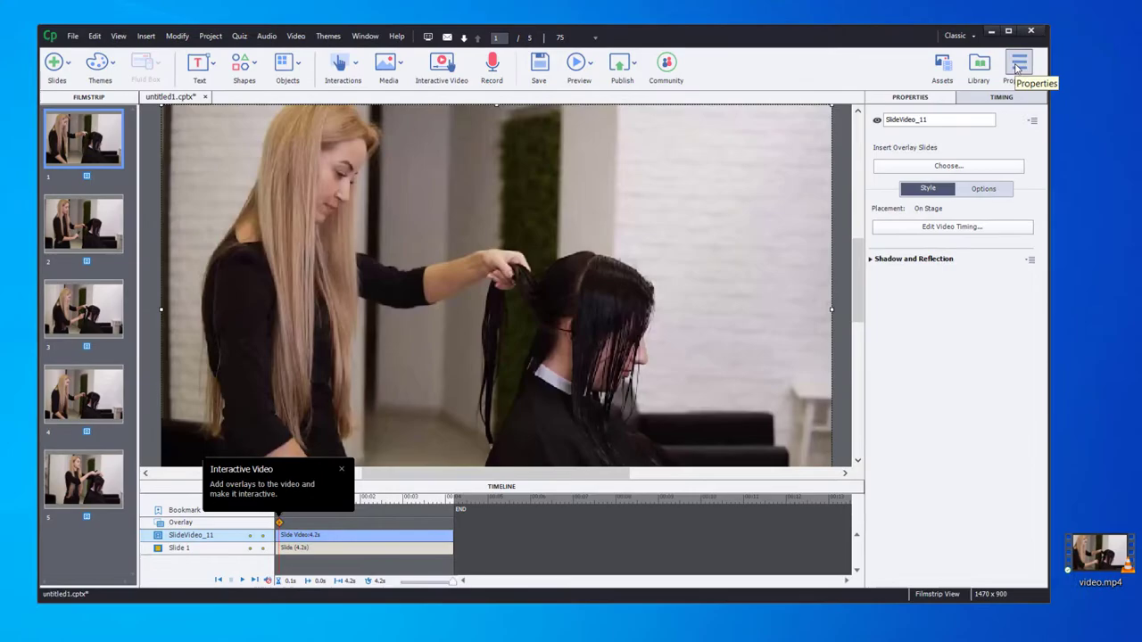
{"action": "left_click", "coordinate": [952, 226]}
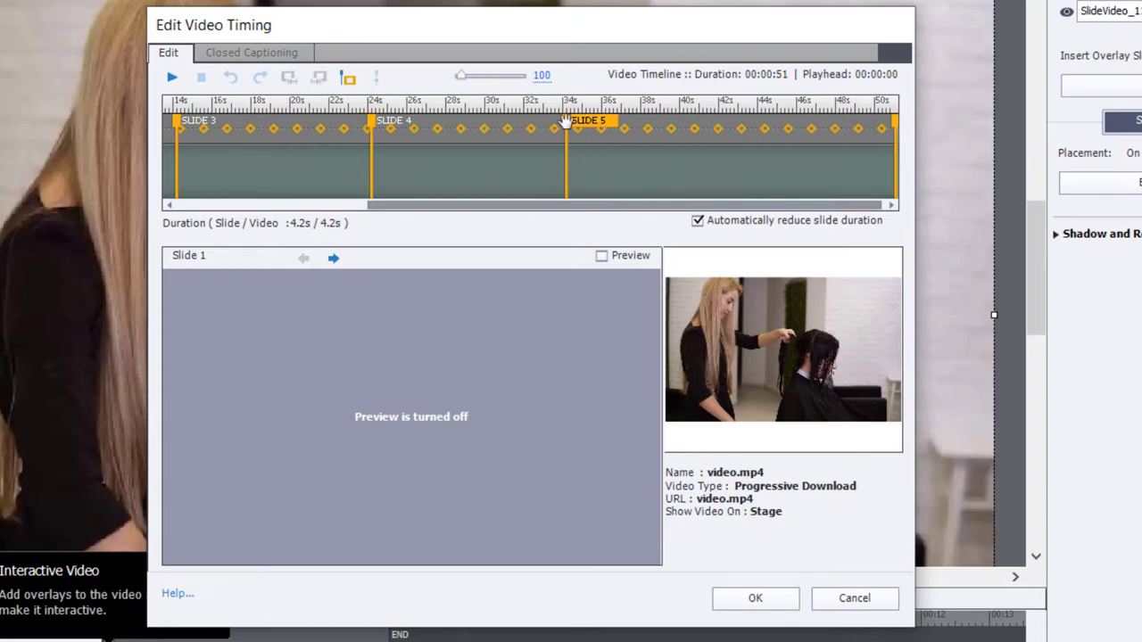
- Move the SLIDE 5, SLIDE 4 and SLIDE 2 markers later on the timeline and apply the timings
{"action": "left_click_drag", "start_coordinate": [567, 121], "coordinate": [681, 161]}
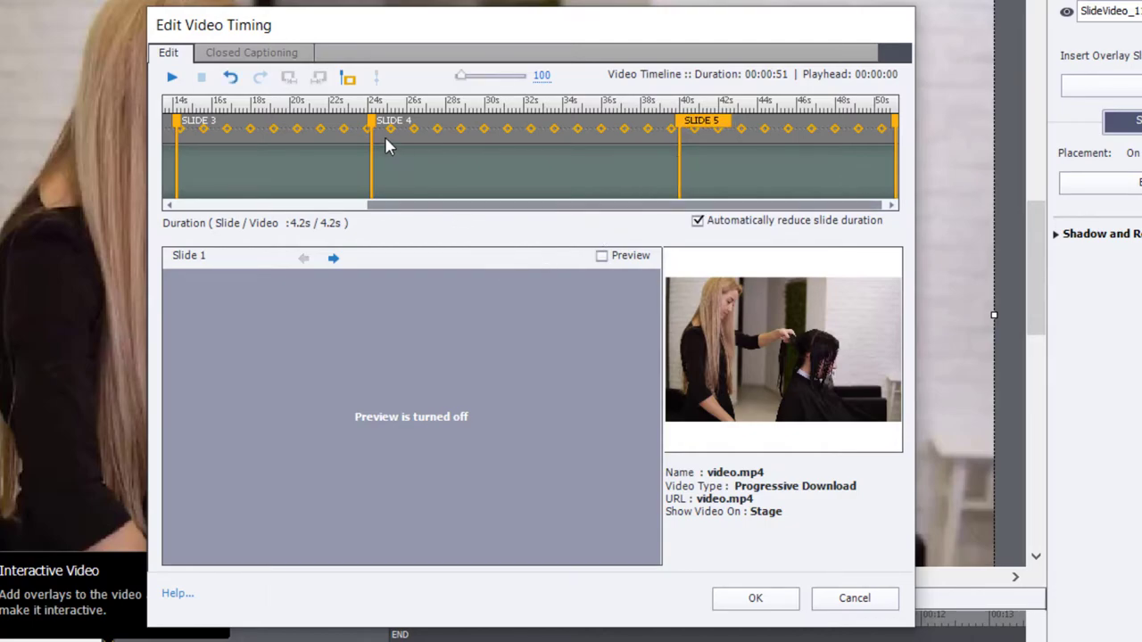
{"action": "left_click_drag", "start_coordinate": [371, 128], "coordinate": [478, 129]}
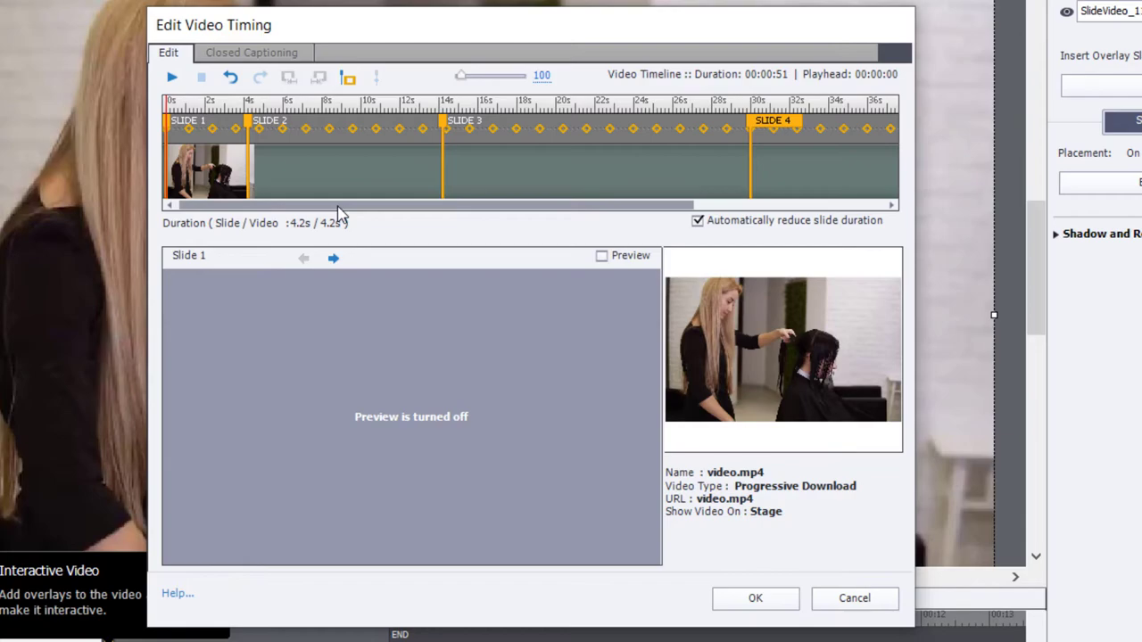
{"action": "mouse_move", "coordinate": [444, 122]}
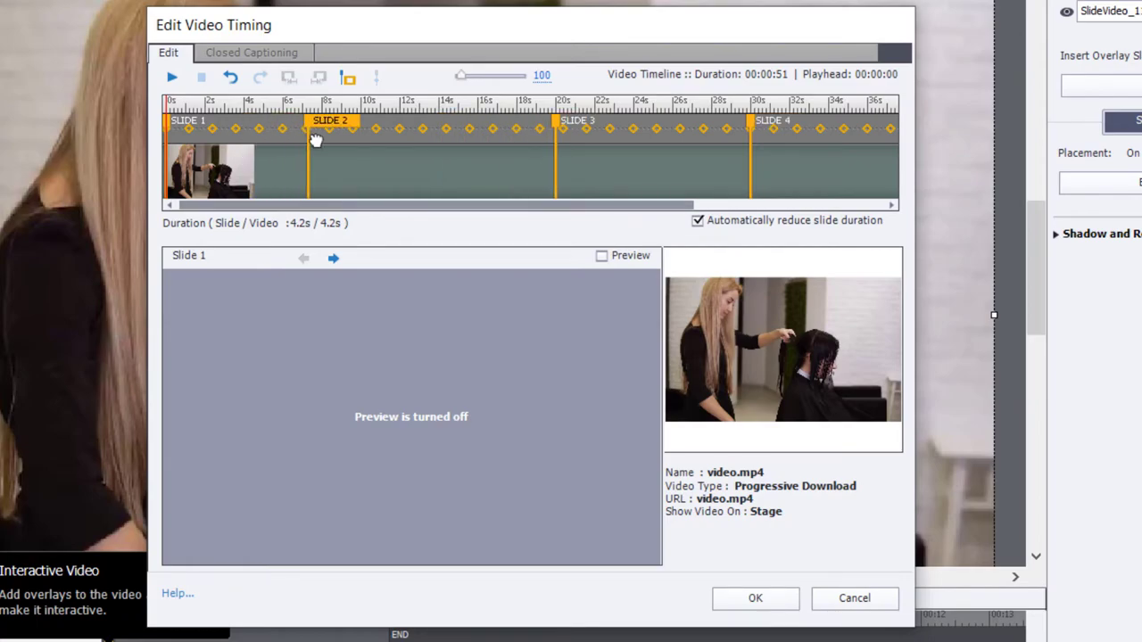
{"action": "left_click_drag", "start_coordinate": [307, 121], "coordinate": [360, 121]}
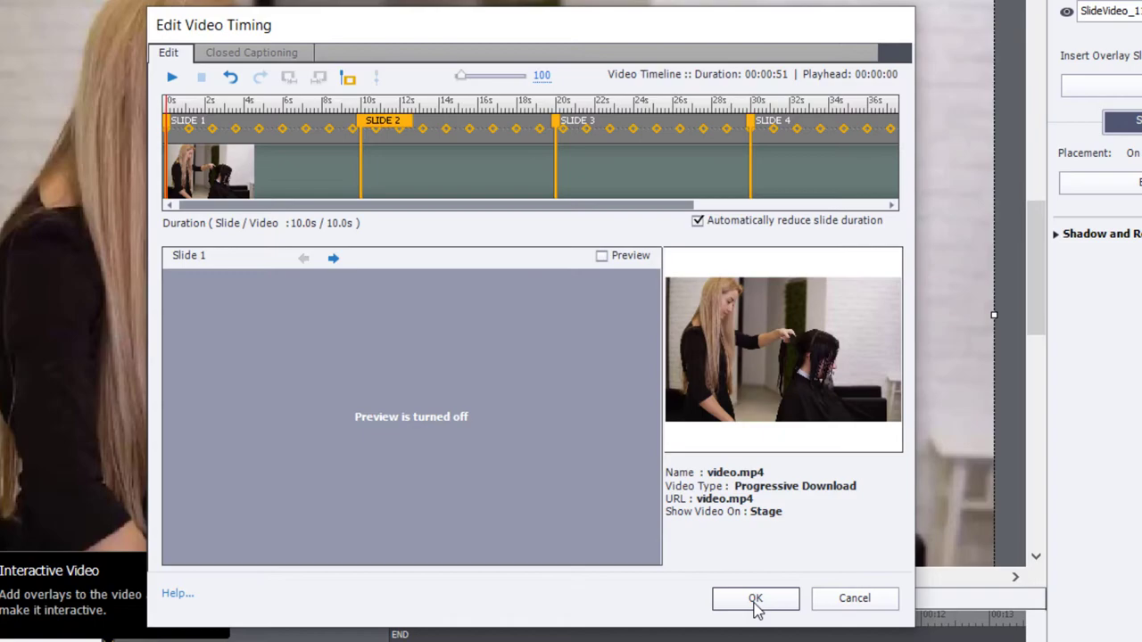
{"action": "left_click", "coordinate": [755, 598]}
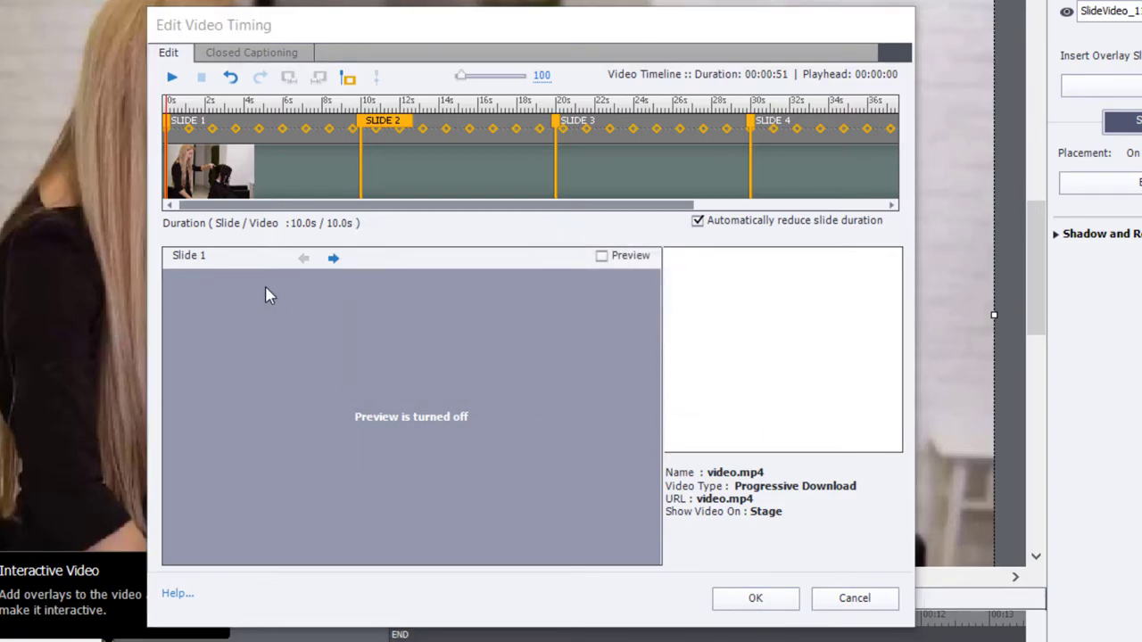
- Launch an HTML5 in Browser preview of the project from the Preview menu
{"action": "left_click", "coordinate": [588, 80]}
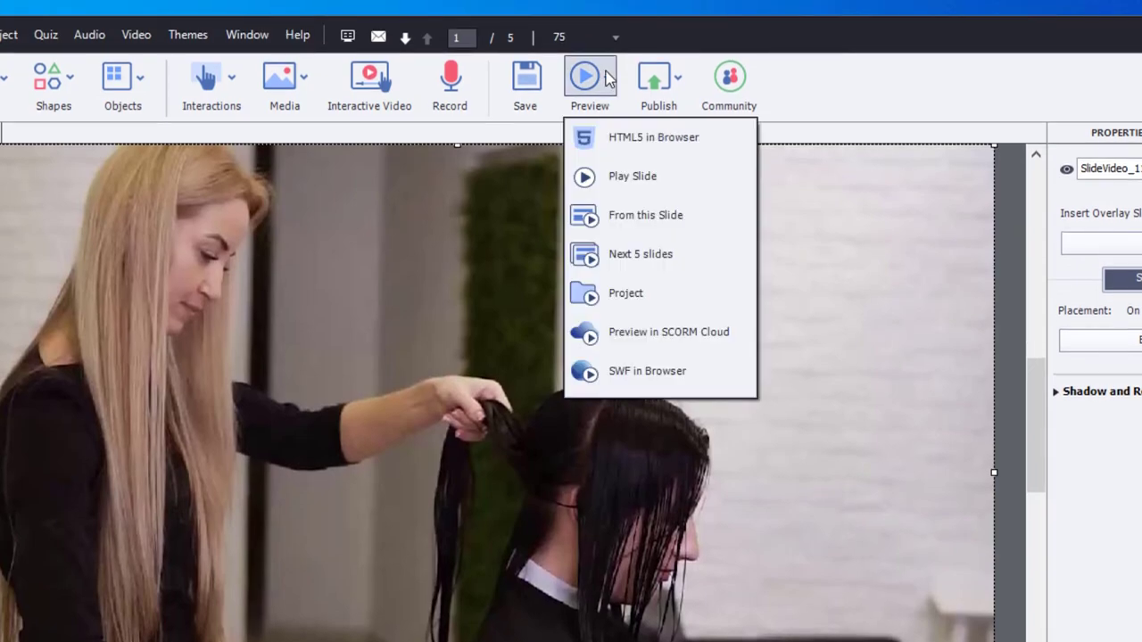
{"action": "mouse_move", "coordinate": [635, 143]}
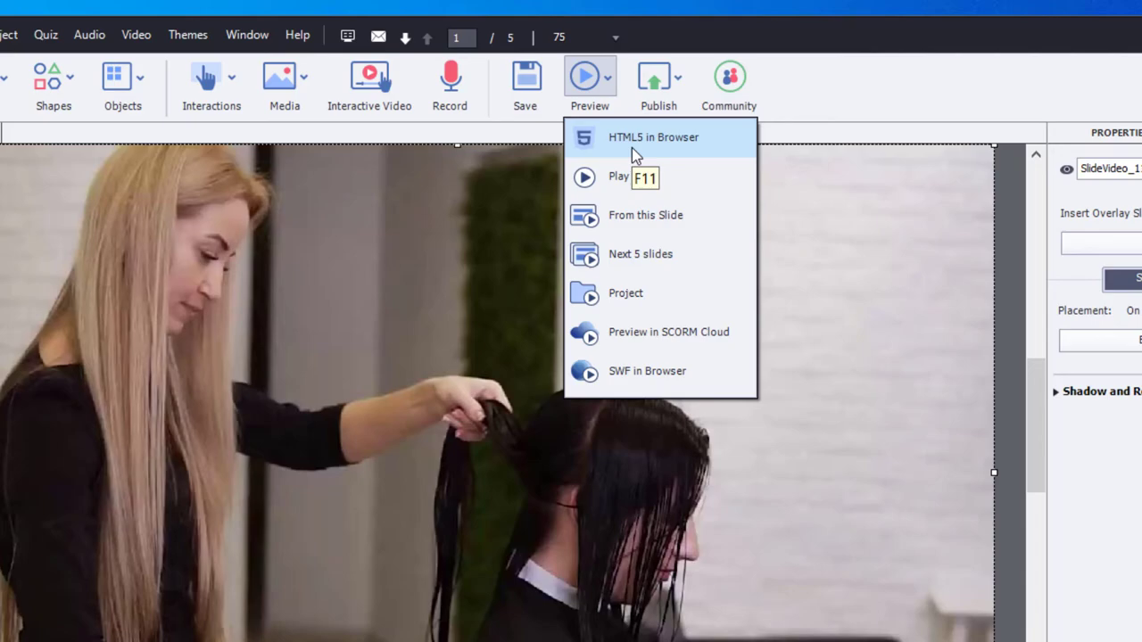
{"action": "left_click", "coordinate": [652, 136]}
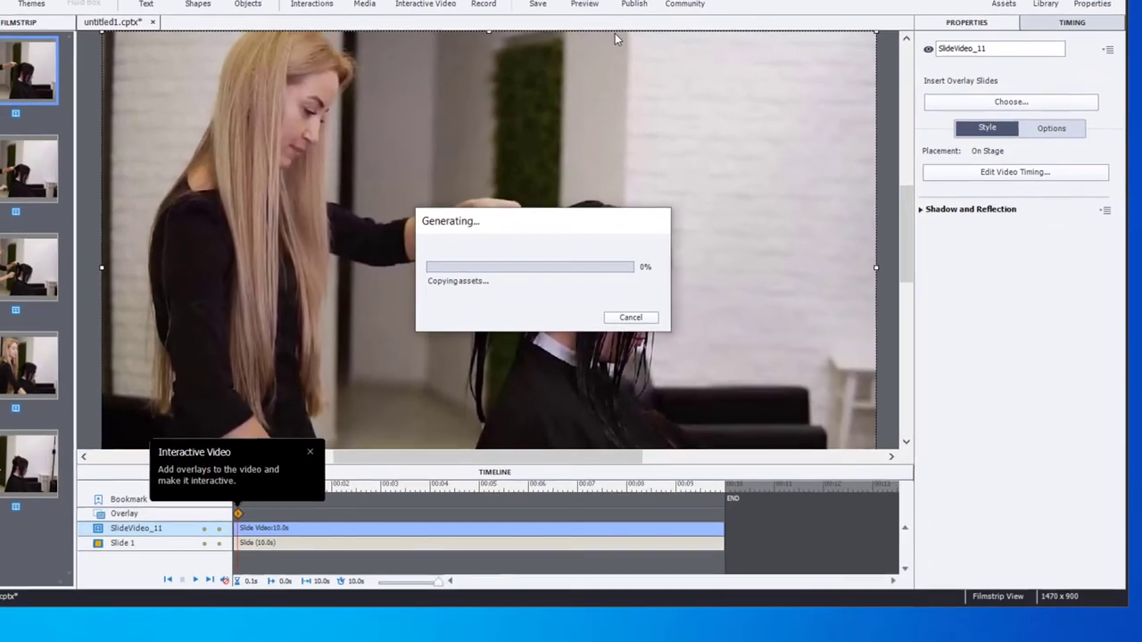